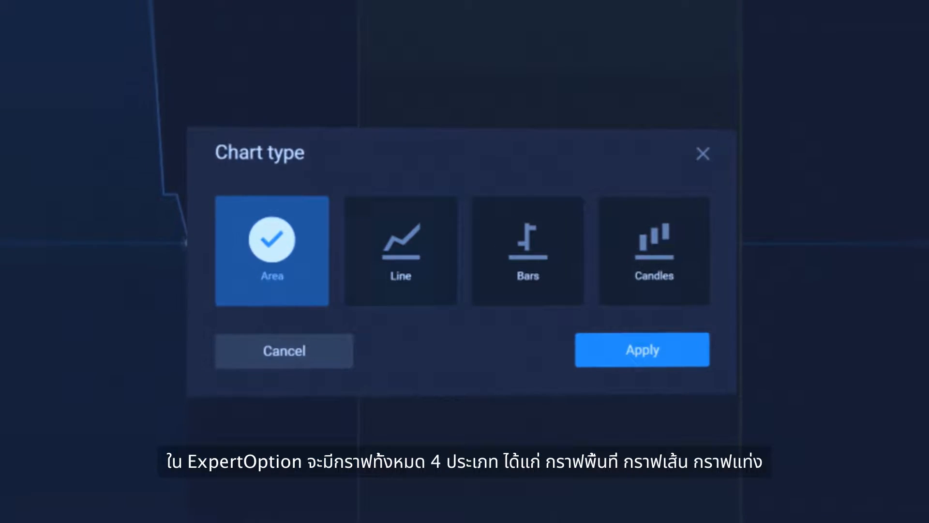
Select the Candles chart type with a 1 month chart period.
left_click(654, 252)
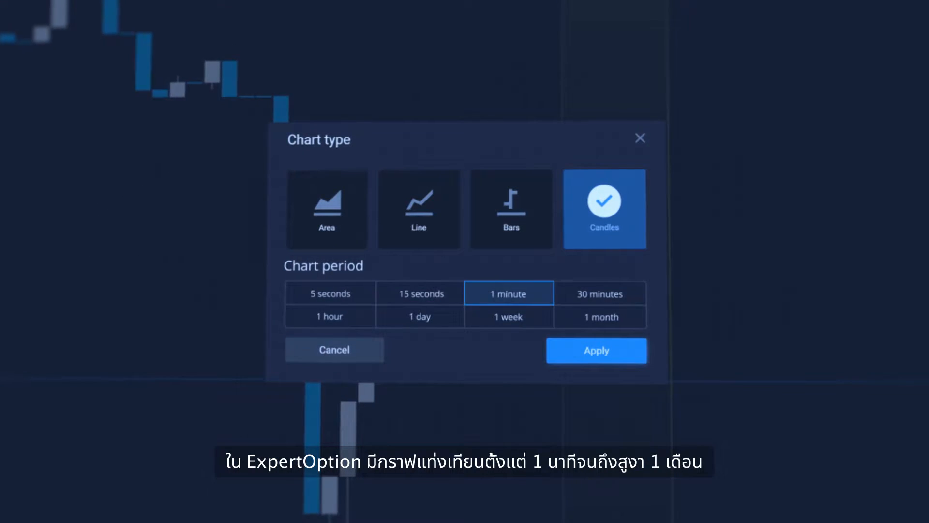
left_click(598, 316)
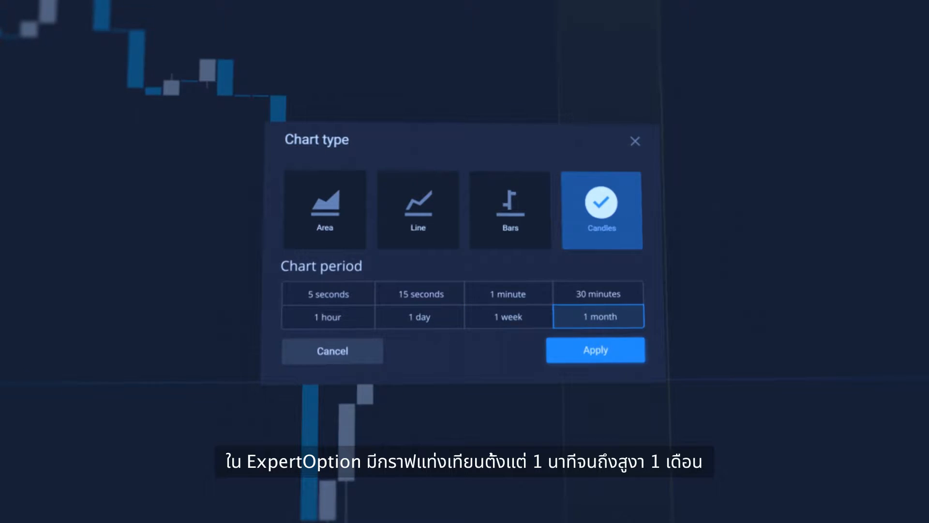